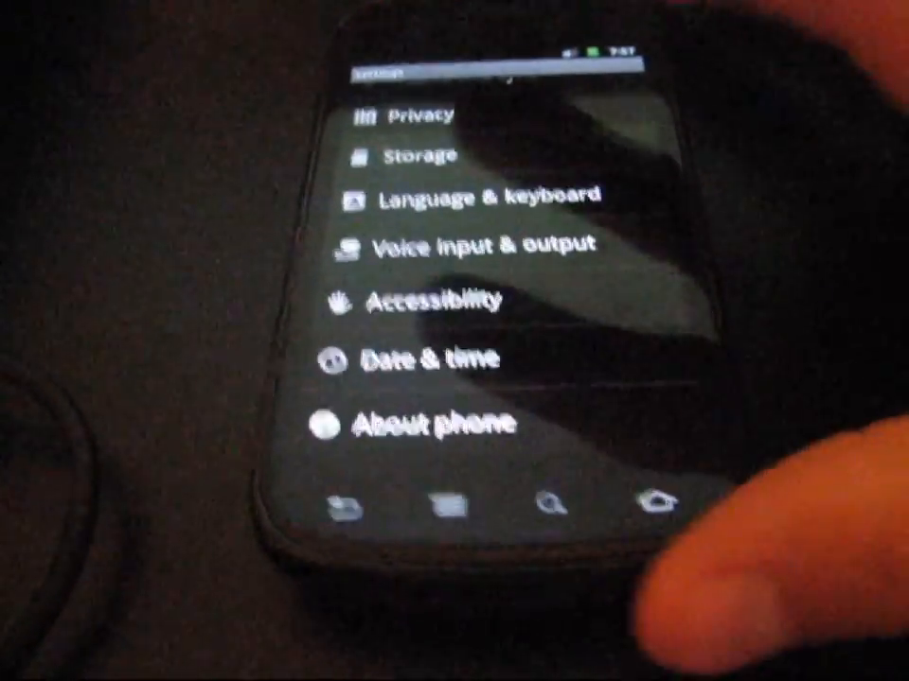
Tap About phone at the bottom of the Settings list
left_click(432, 423)
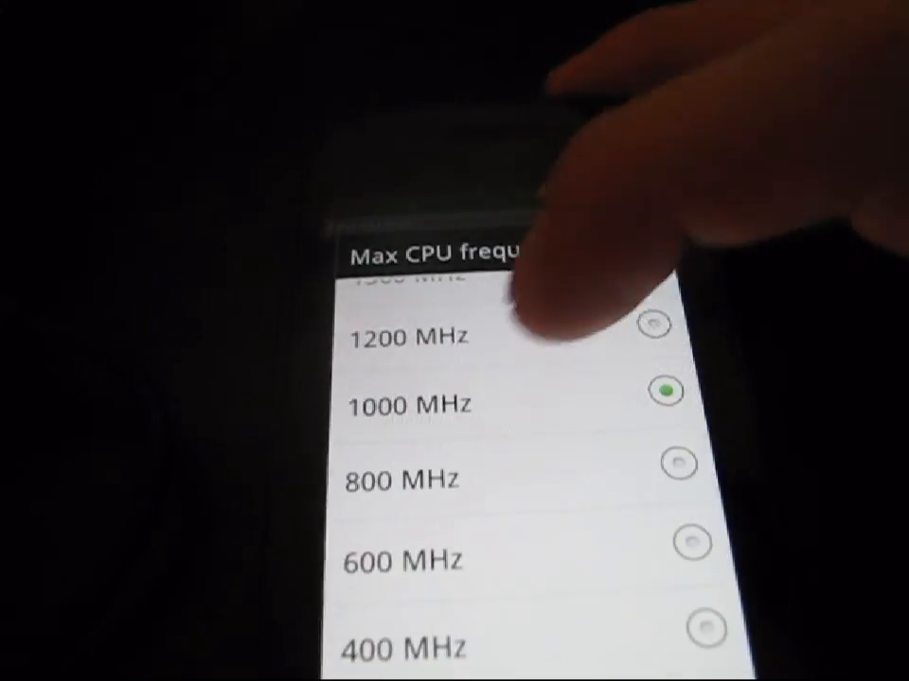
Scroll the Max CPU frequency list, options up to 1400 MHz, with 1000 MHz selected
scroll("down", 3)
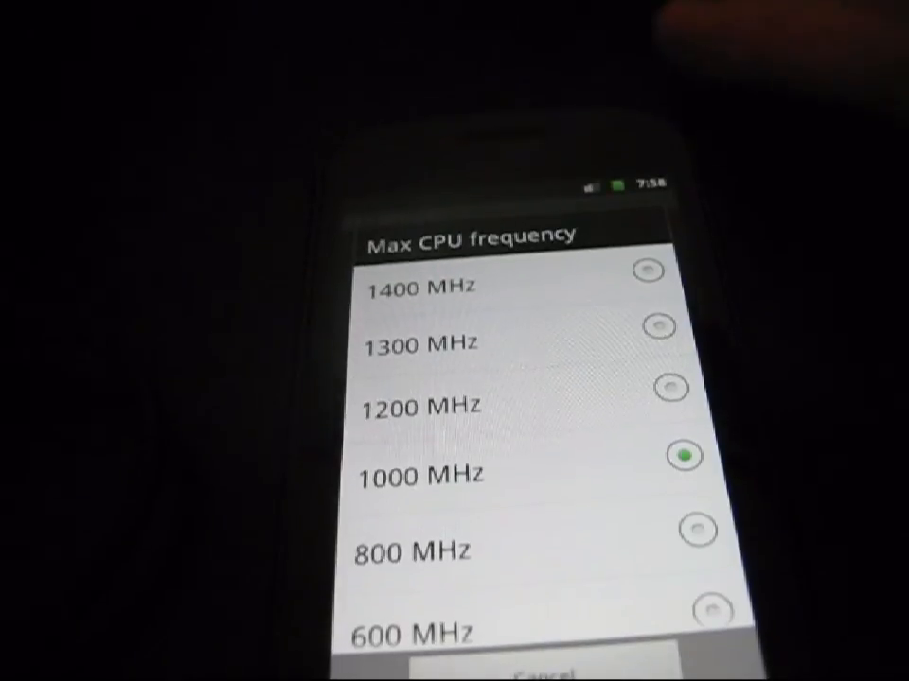
scroll("down", 3)
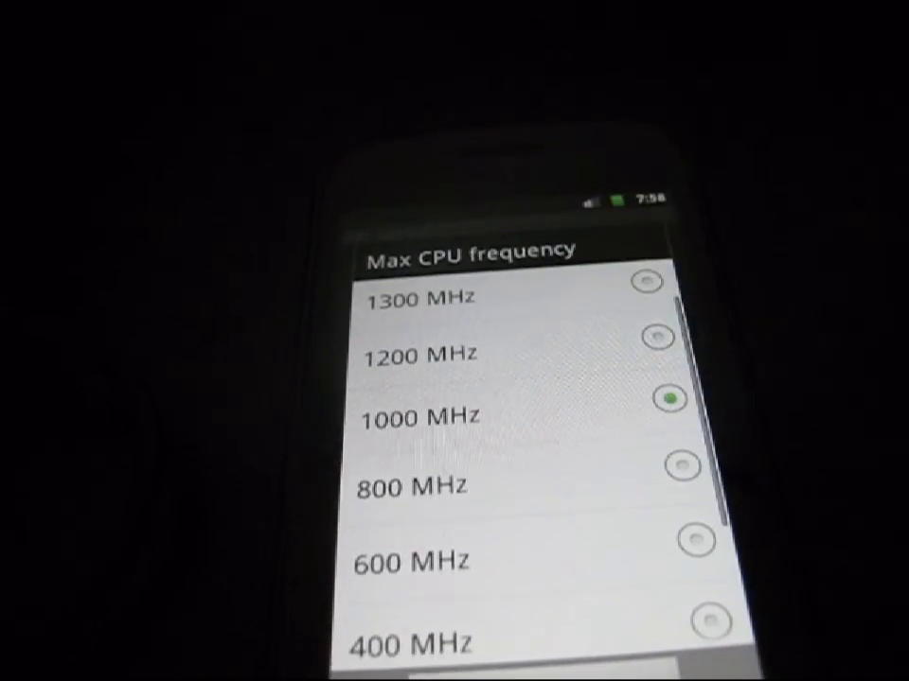